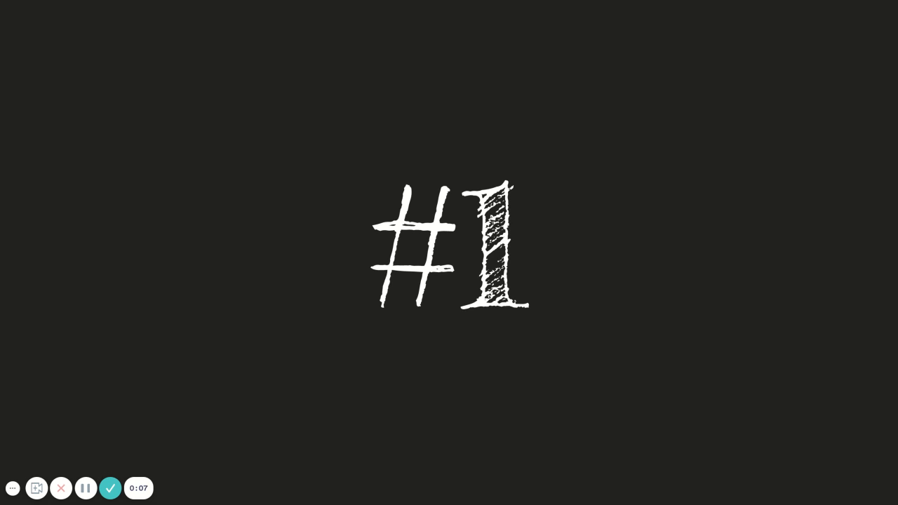
mouse_move(733, 167)
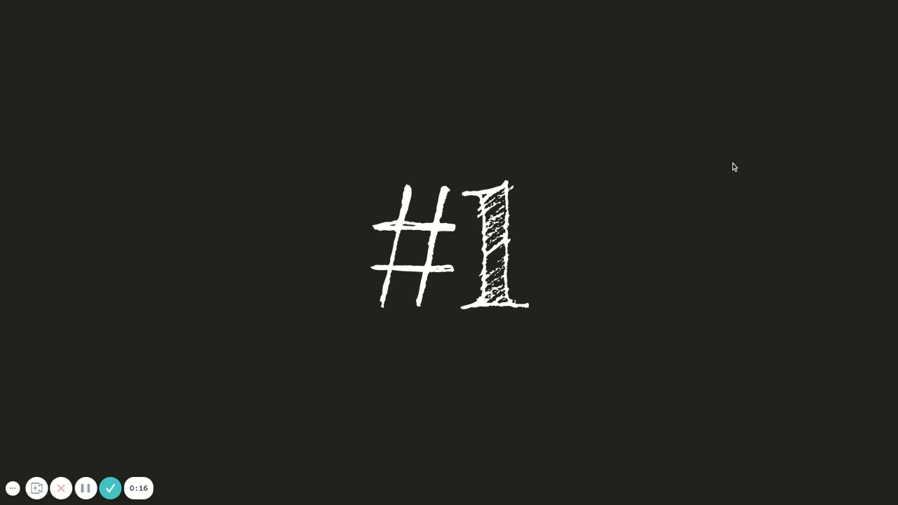